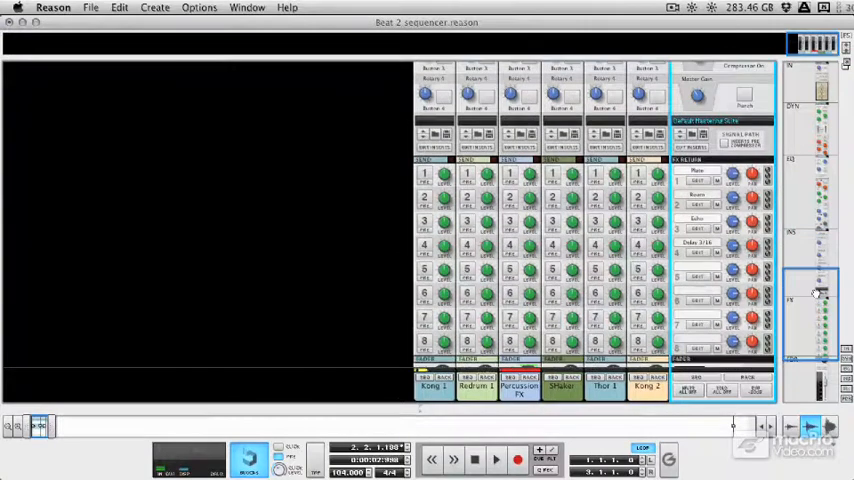
mouse_move(805, 298)
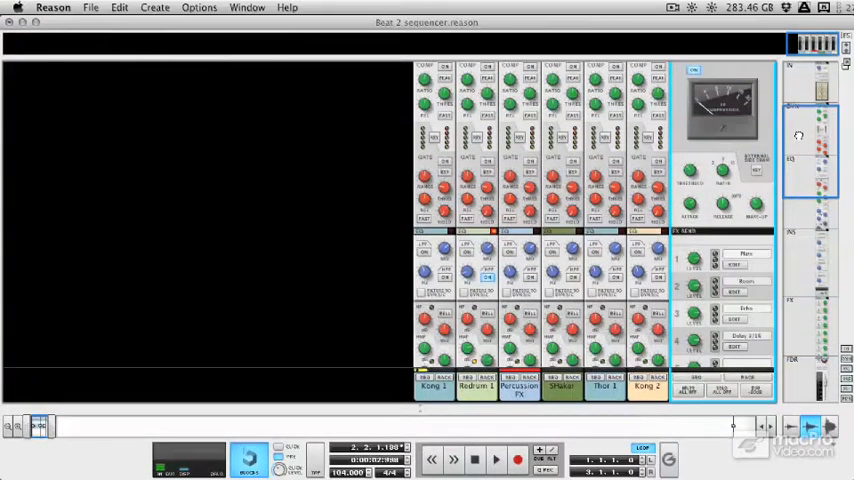
Step: Scroll the mixer down to the fader, pan and mute/solo section of all channels
scroll(down, 3)
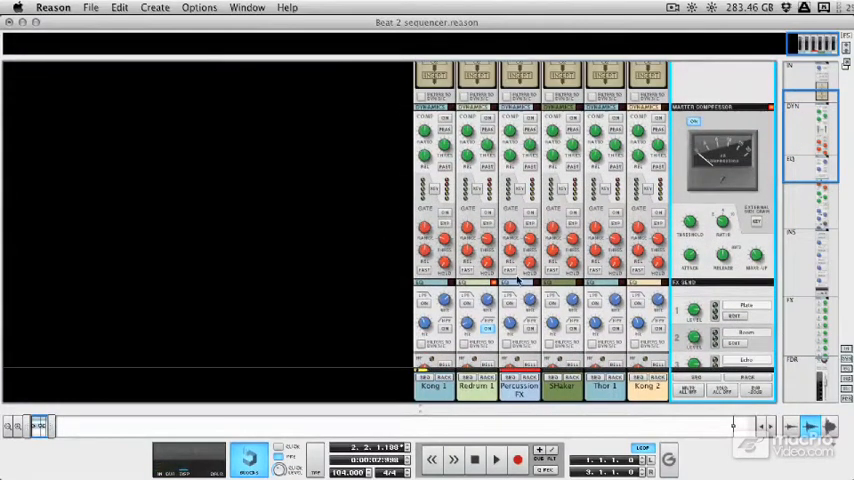
scroll(down, 3)
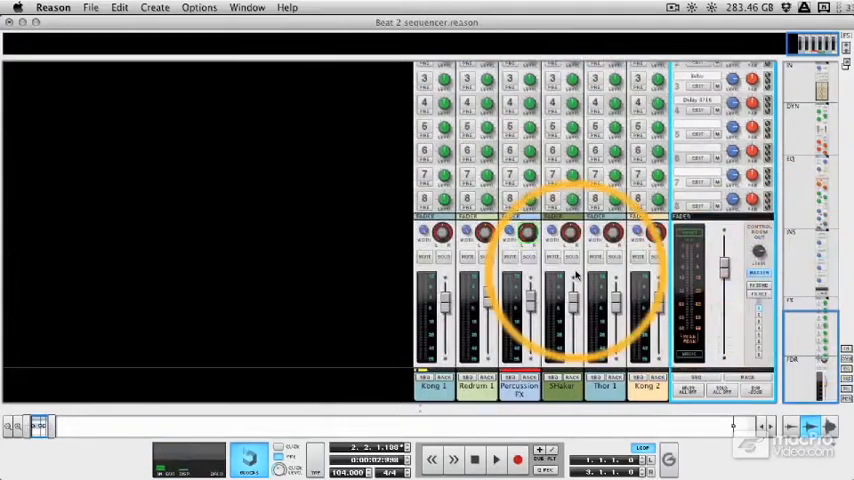
Step: Solo Kong 1 and start playback with its low-pass filter near 2.16 kHz
click(443, 257)
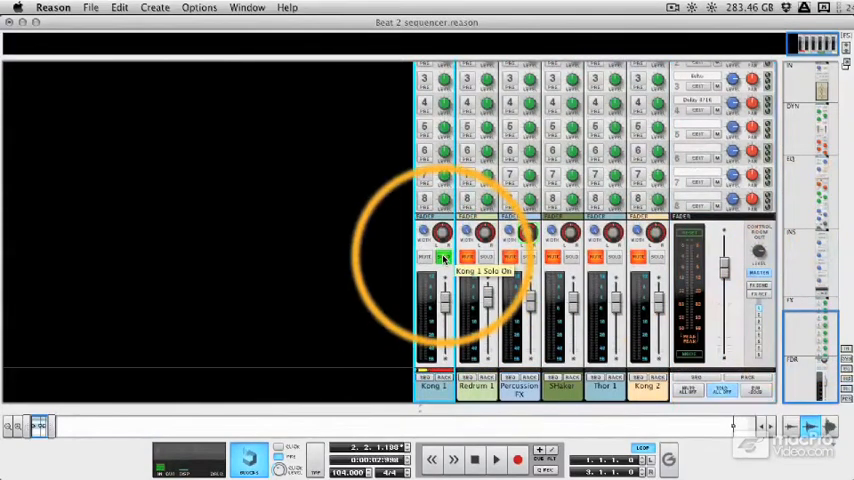
click(496, 459)
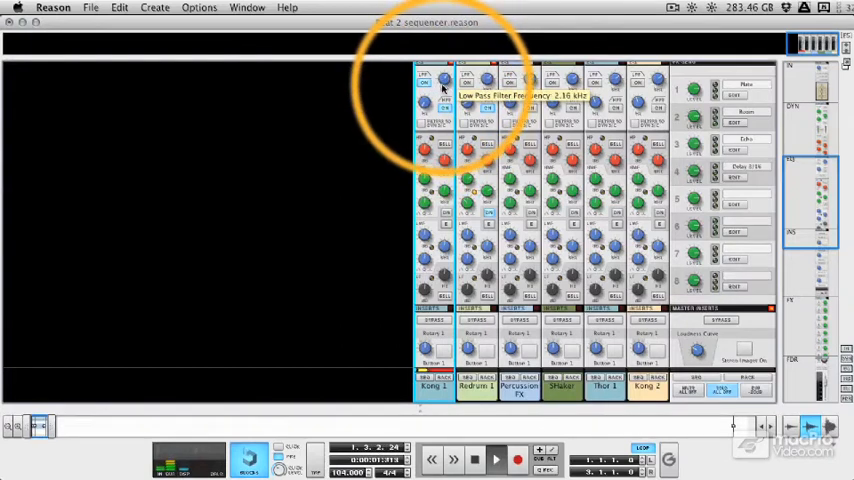
drag(444, 92, 444, 110)
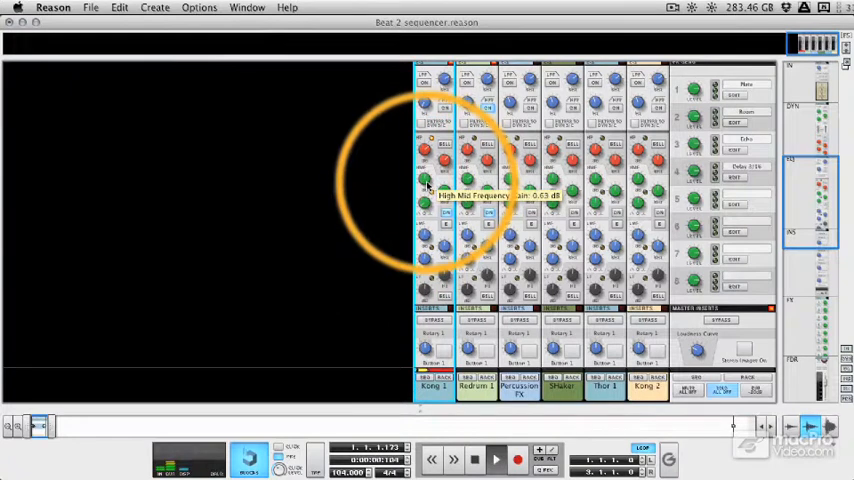
Step: Drag Kong 1's low EQ frequency knob to roughly 150 Hz during playback
drag(425, 180, 425, 170)
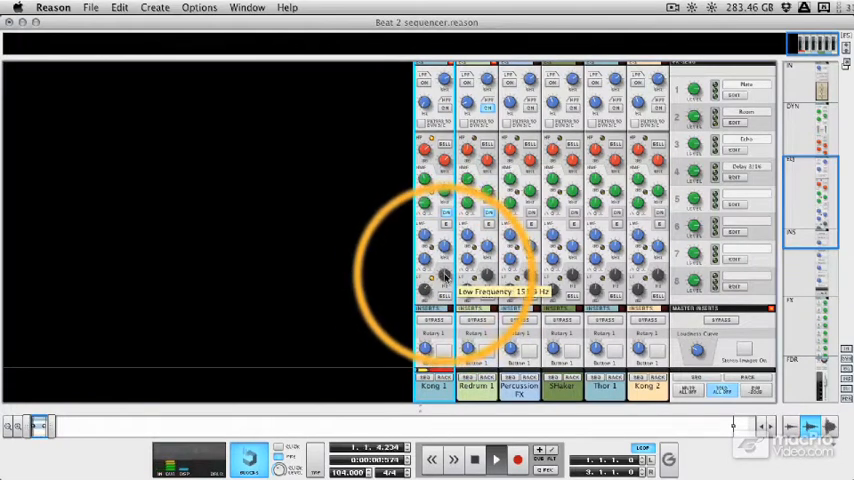
drag(445, 270, 445, 290)
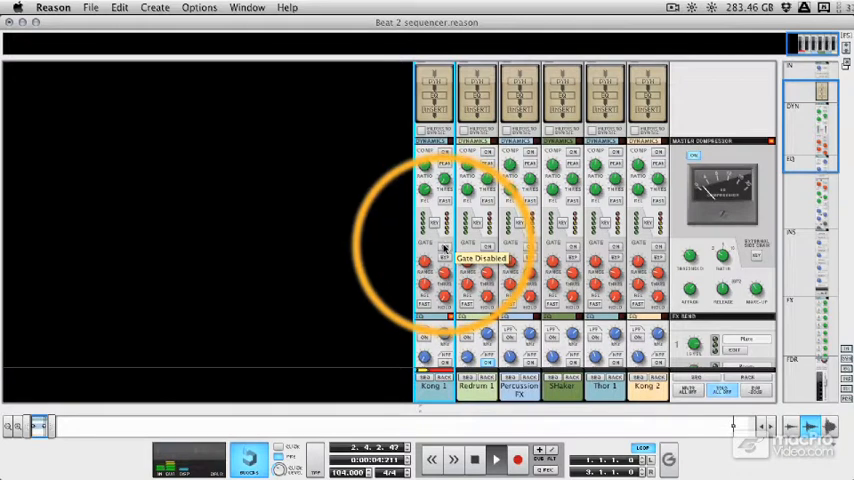
click(445, 247)
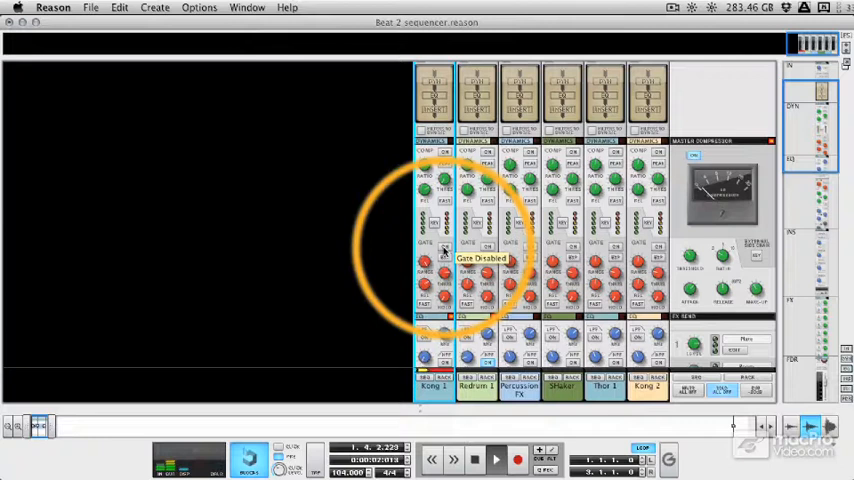
Step: Turn Kong 1's gate on, lower its range, then switch the gate off
click(445, 253)
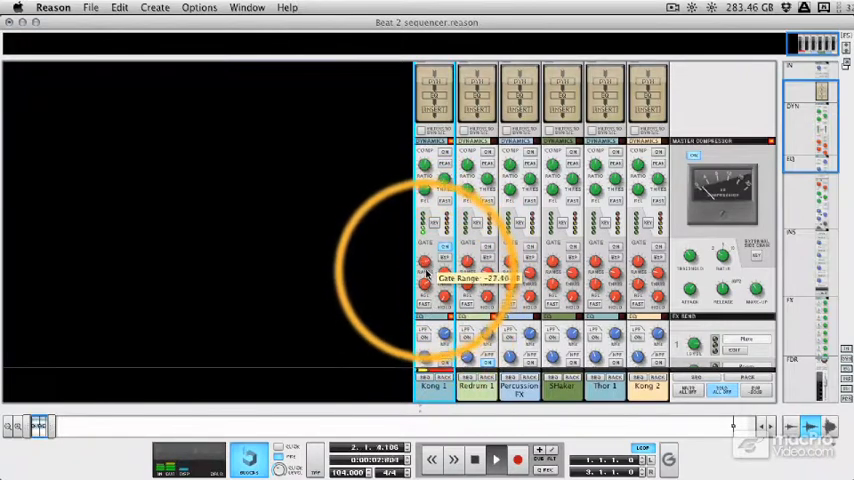
drag(425, 265, 425, 285)
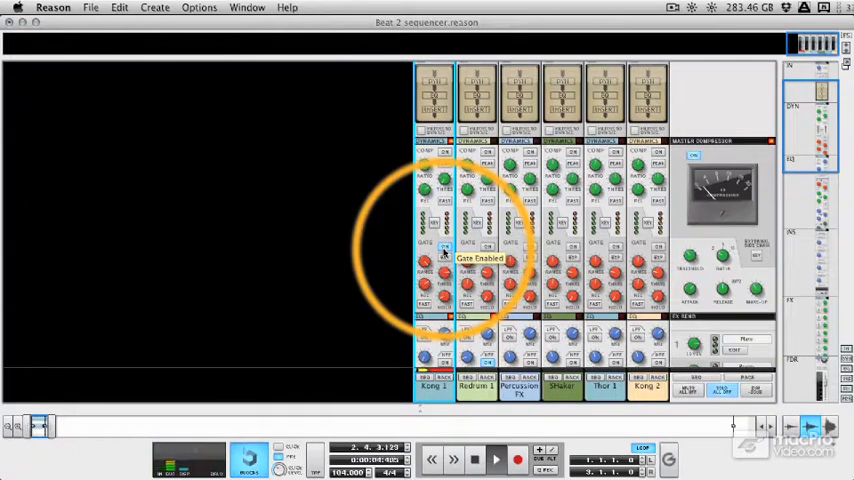
click(445, 250)
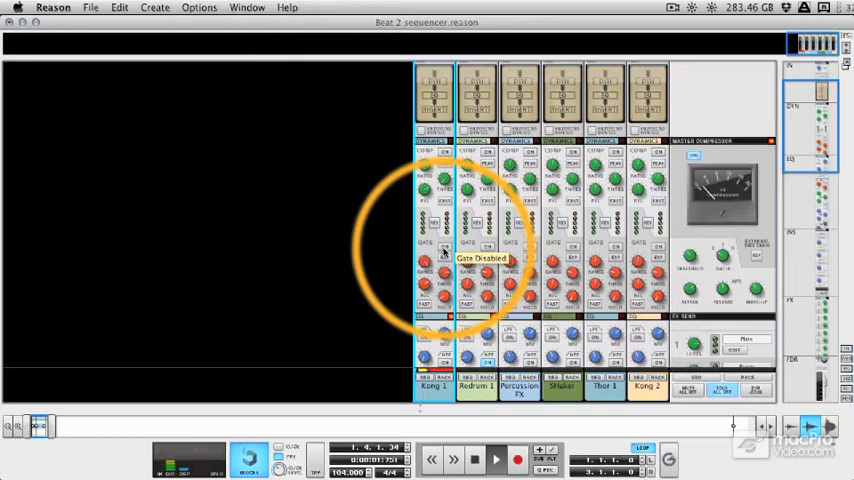